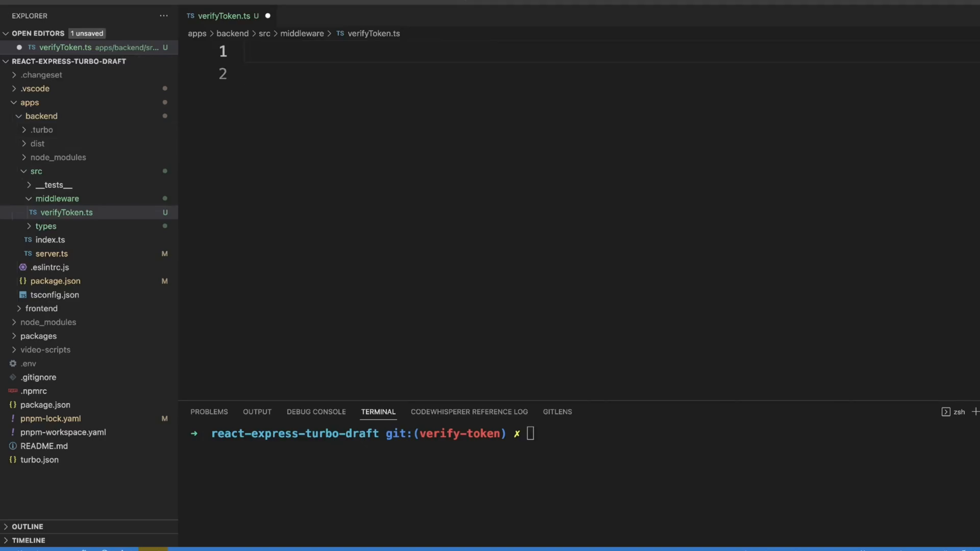
Import CognitoJwtVerifier and Express types, and declare the async verifyToken(req, res, next) middleware
{"action": "type", "text": "import { CognitoJwtVerifier } from \"aws-jwt-verify\";"}
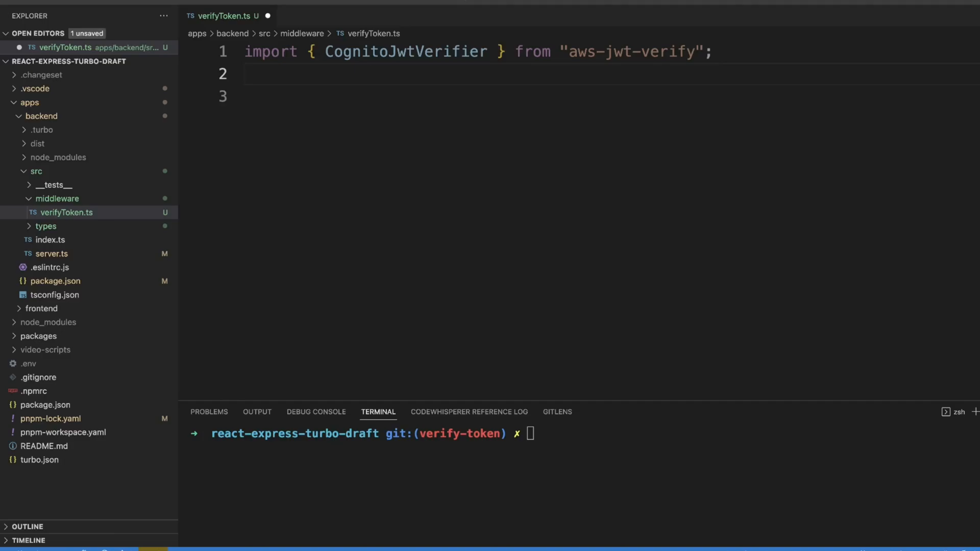
{"action": "type", "text": "import { NextFunction, Request, Response } from \"express\";"}
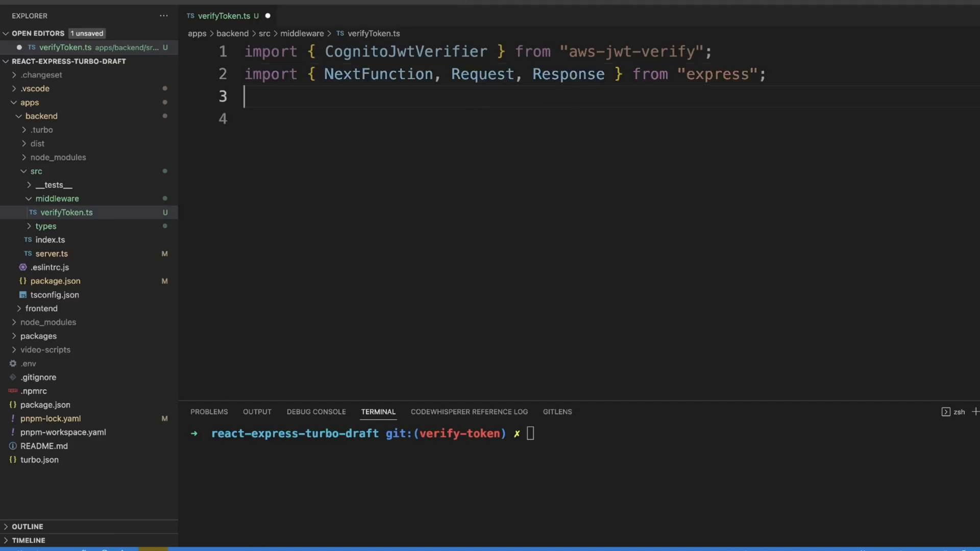
{"action": "type", "text": "export const verifyToken = async ("}
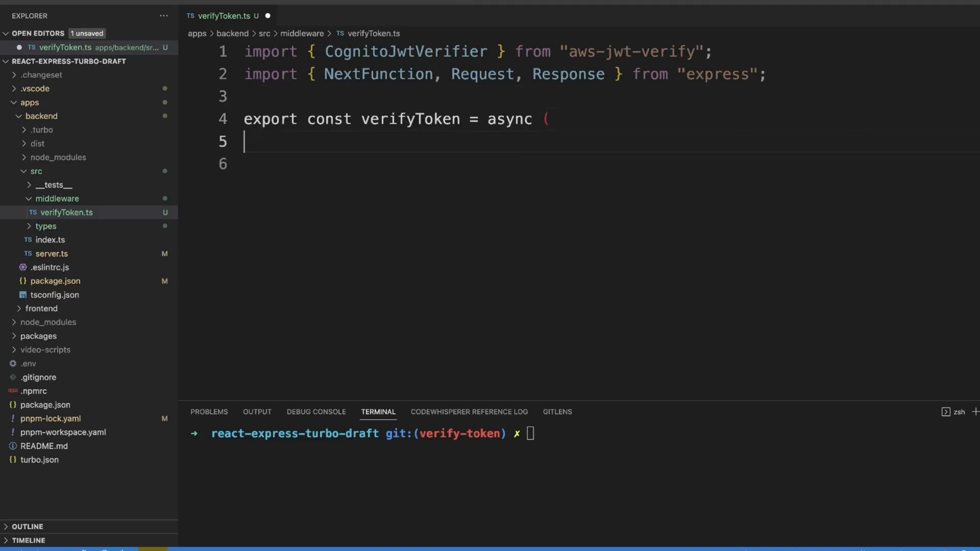
{"action": "type", "text": "req: Request,"}
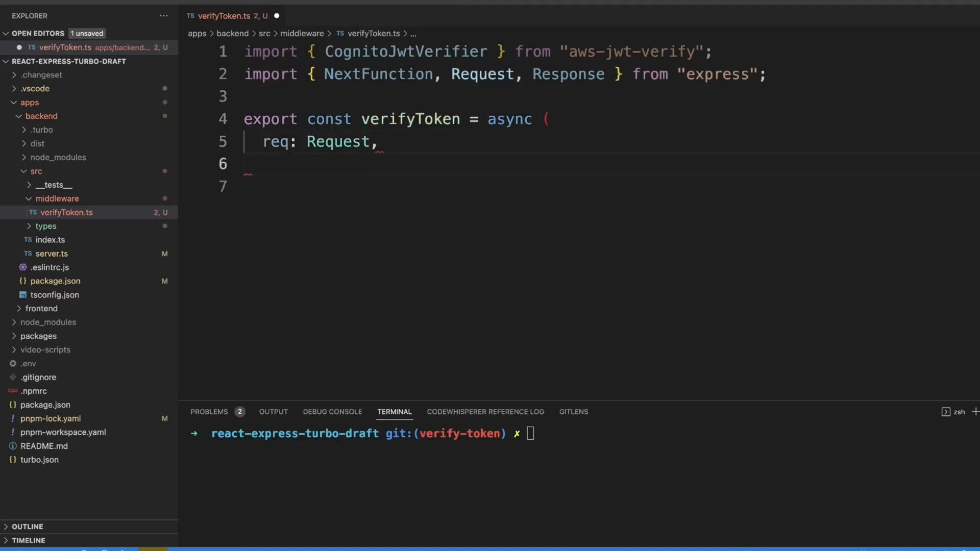
{"action": "type", "text": "res: Response,"}
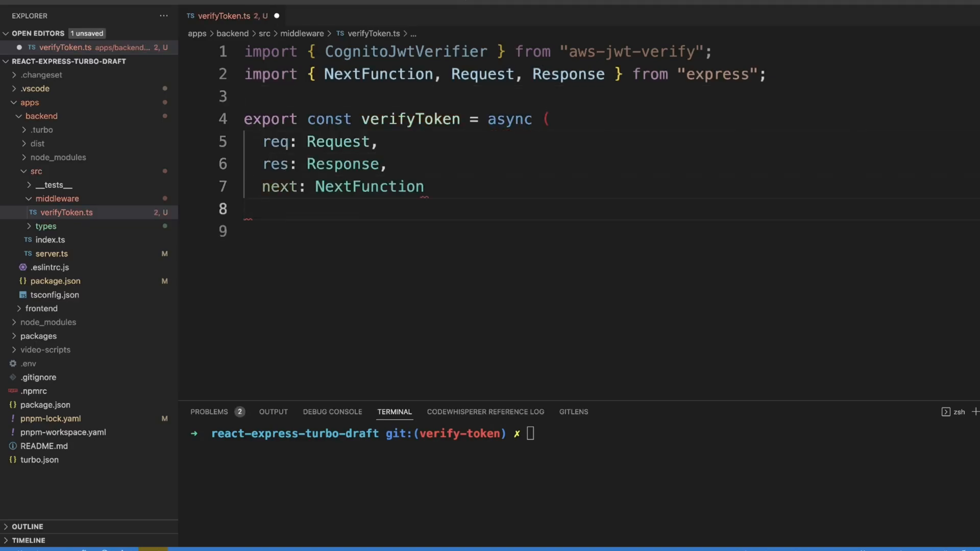
{"action": "type", "text": ") => {"}
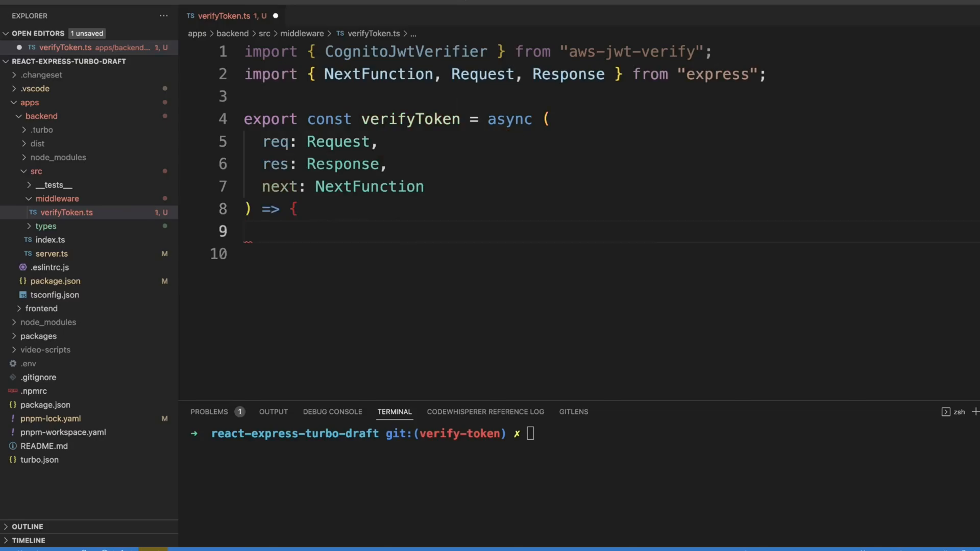
Read the authorization header and return 401 Unauthorized when it is missing
{"action": "type", "text": "const authorizationHeader = req.headers.authorization || \"\";"}
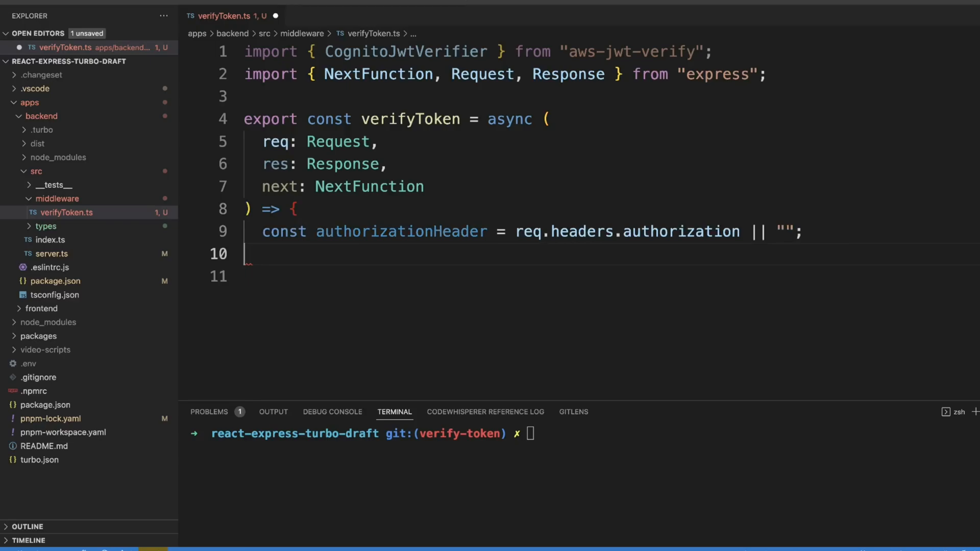
{"action": "type", "text": "if (!authorizationHeader) {"}
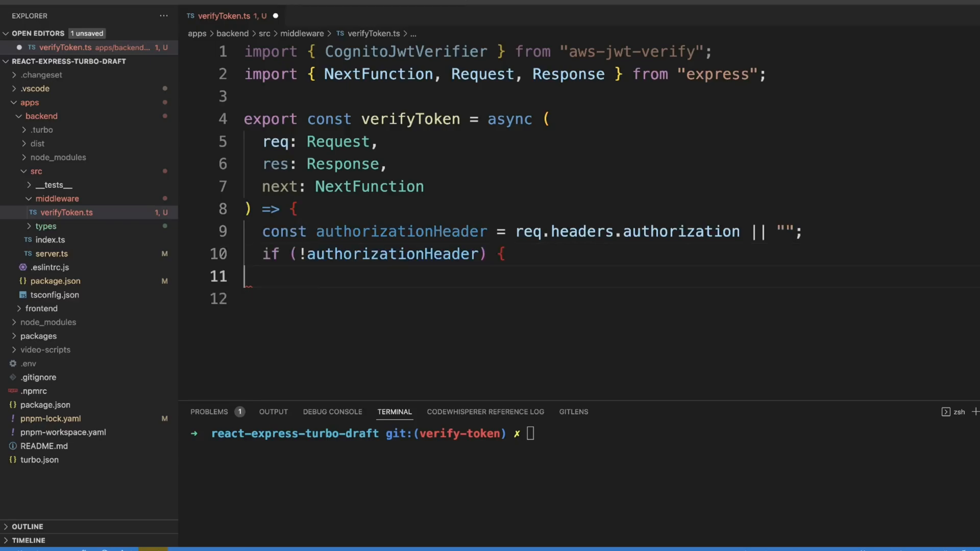
{"action": "type", "text": "res.status(401).send(\"Unauthorized\");"}
{"action": "type", "text": "const token = authorizationHeader.replace(\"Bearer \", \"\");"}
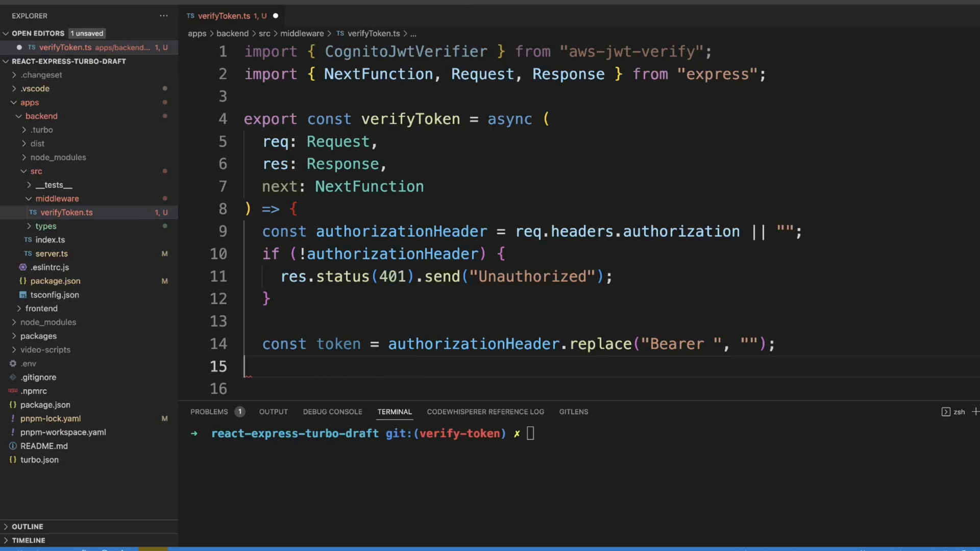
Create the Cognito verifier with COGNITO_POOL_ID, access tokenUse and COGNITO_APP_CLIENT_ID
{"action": "type", "text": "const verifier = CognitoJwtVerifier.create({"}
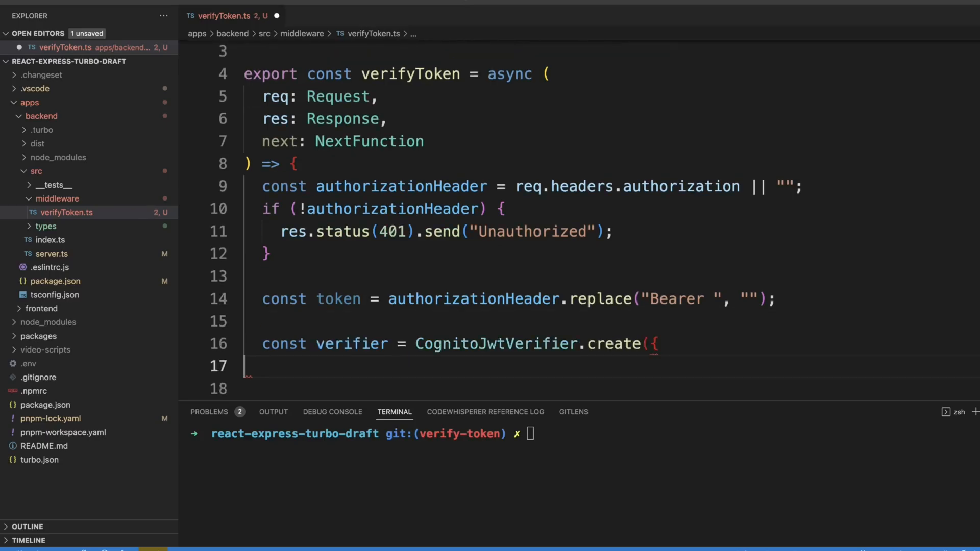
{"action": "type", "text": "userPoolId: process.env.COGNITO_POOL_ID!,"}
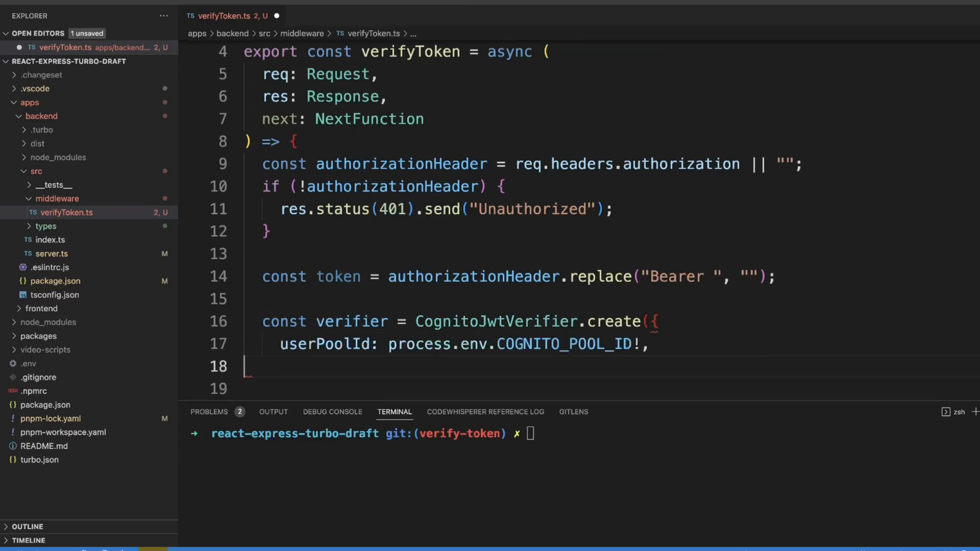
{"action": "type", "text": "tokenUse: \"access\","}
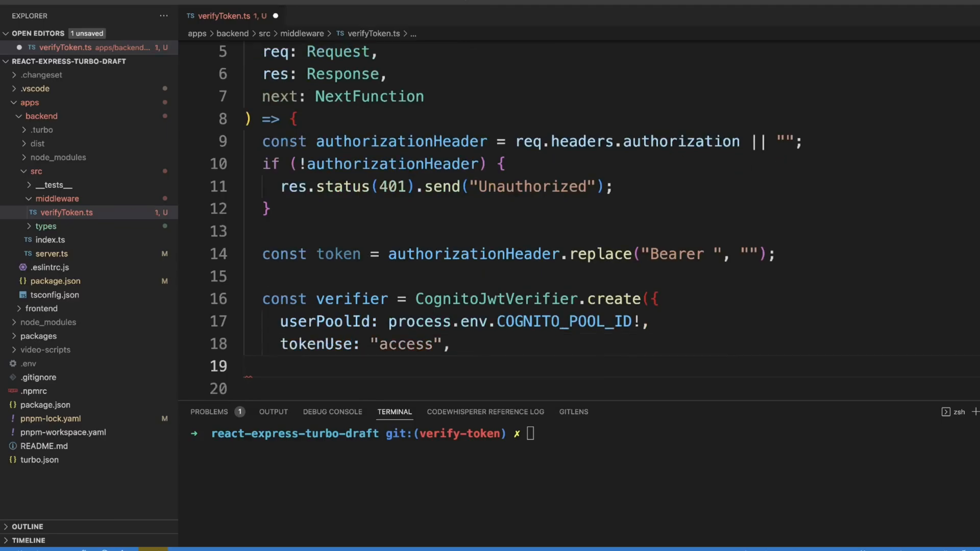
{"action": "type", "text": "clientId: process.env.COGNITO_APP_CLIENT_ID!,"}
{"action": "type", "text": "const payload = await verifier.verify(token);"}
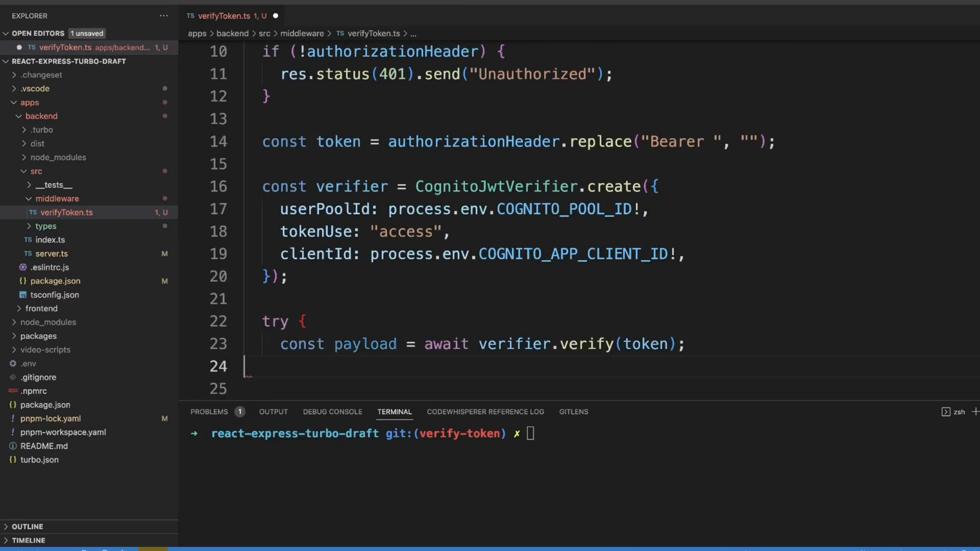
Assign req.user with scope from the payload, call next(), and return 401 Unauthorized in the catch
{"action": "type", "text": "req.user = {"}
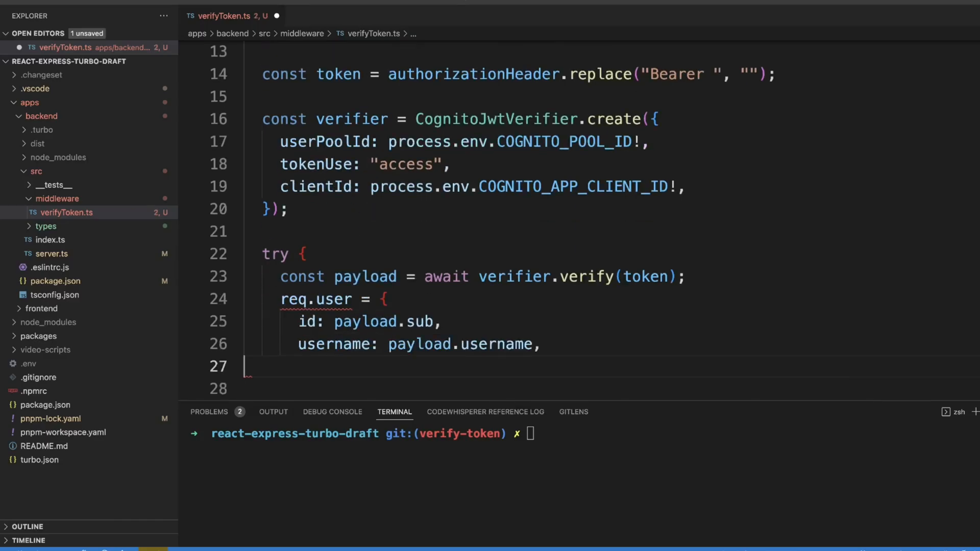
{"action": "type", "text": "scope: payload.scope,"}
{"action": "left_click", "coordinate": [612, 389]}
{"action": "type", "text": "};"}
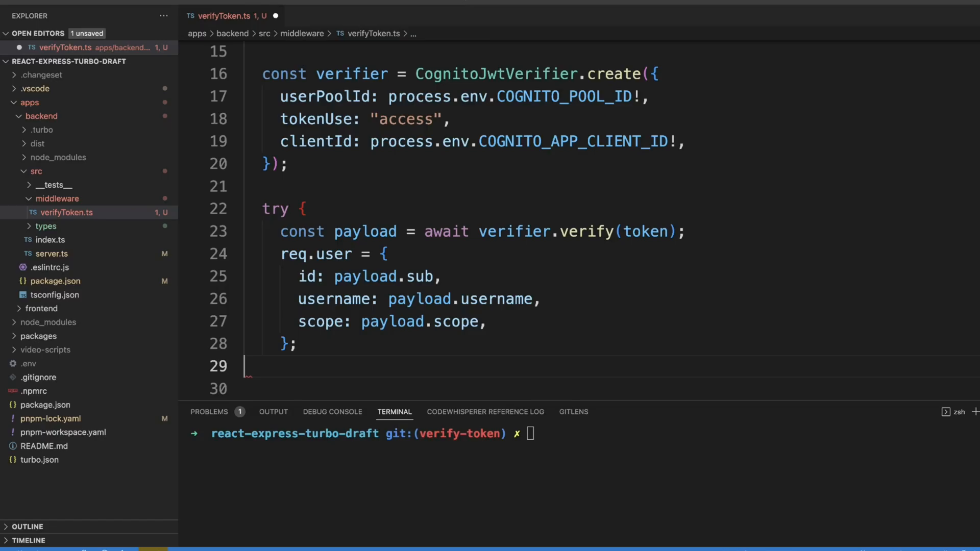
{"action": "type", "text": "next();"}
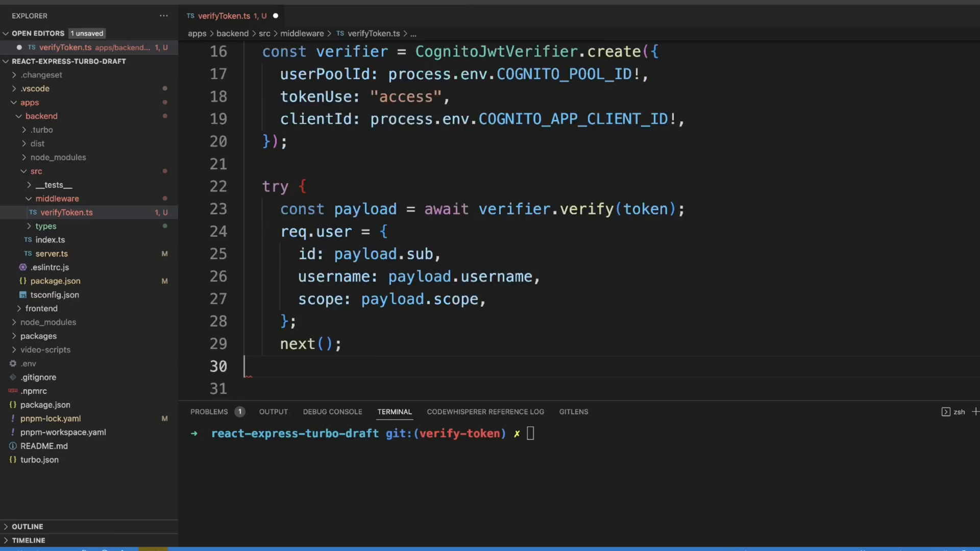
{"action": "type", "text": "} catch {"}
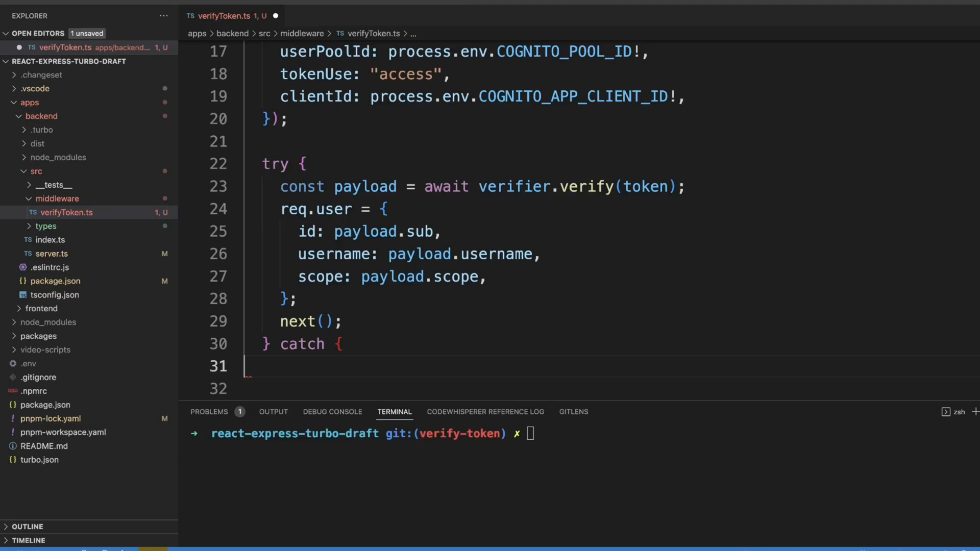
{"action": "type", "text": "res.status(401).send(\"Unauthorized\");"}
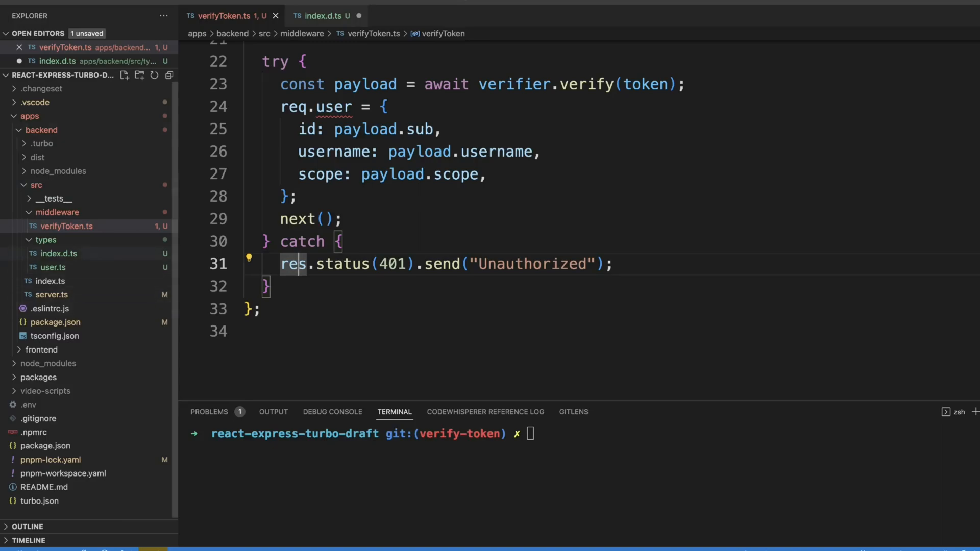
Open the new index.d.ts global type declarations file
{"action": "left_click", "coordinate": [59, 253]}
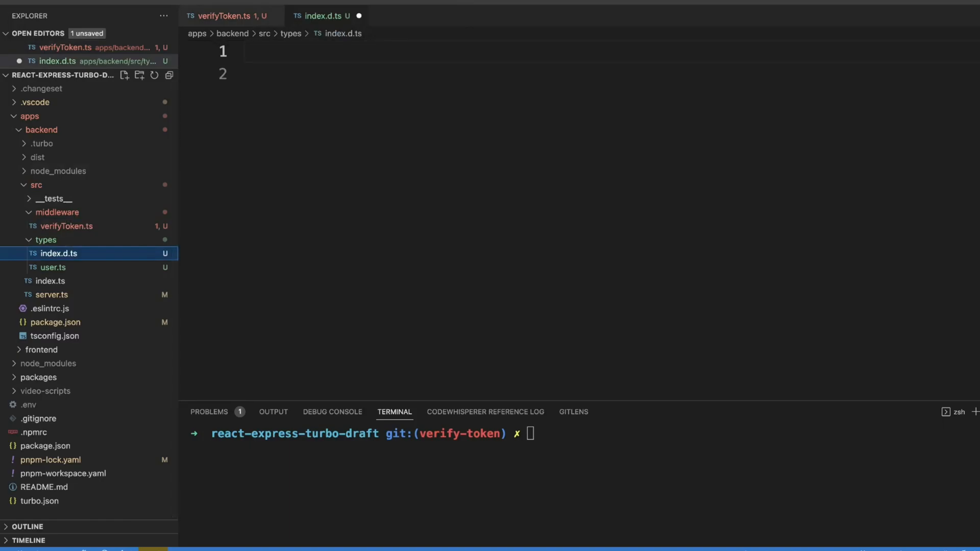
Import User and declare the global Express Request interface with optional user?: User, then move to user.ts
{"action": "type", "text": "import { User } from \"./user\";"}
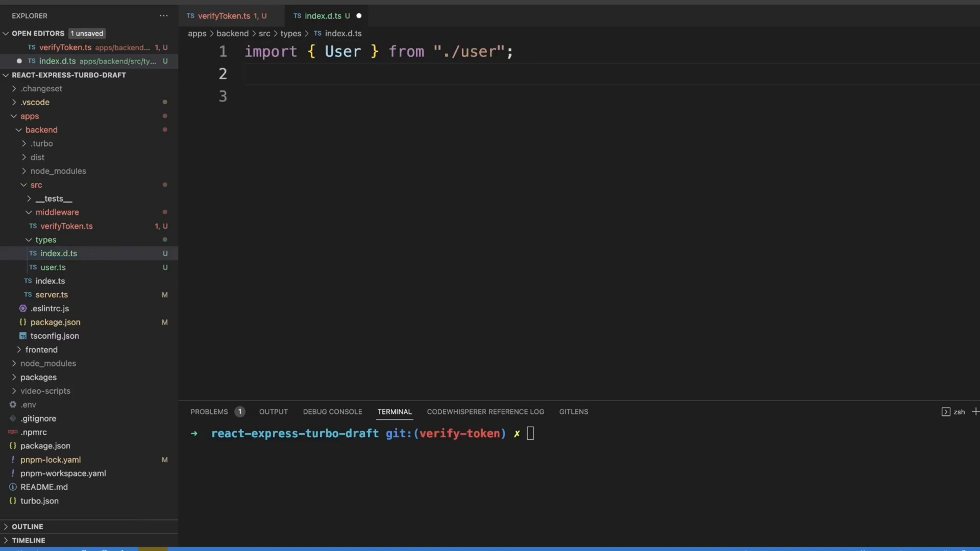
{"action": "type", "text": "export {};"}
{"action": "type", "text": "namespace Express {"}
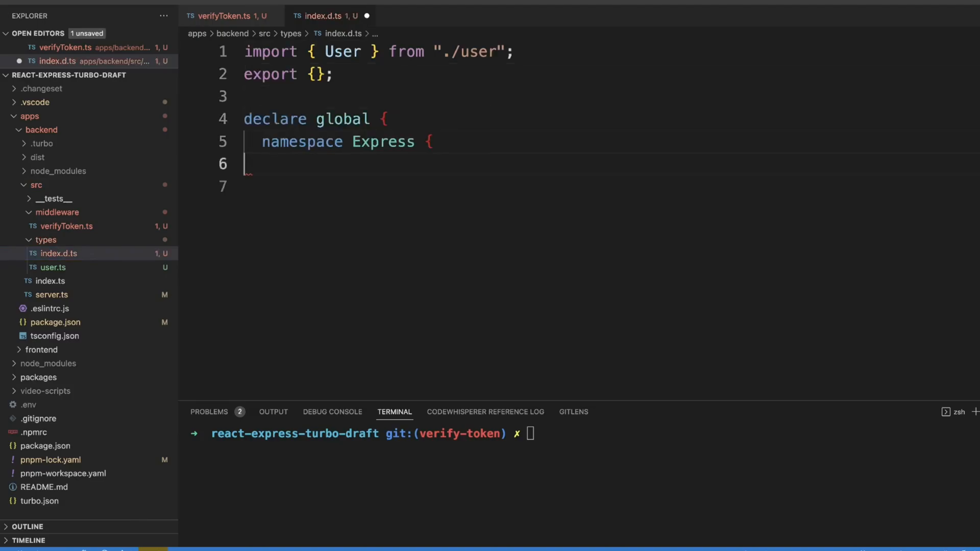
{"action": "type", "text": "interface Request {"}
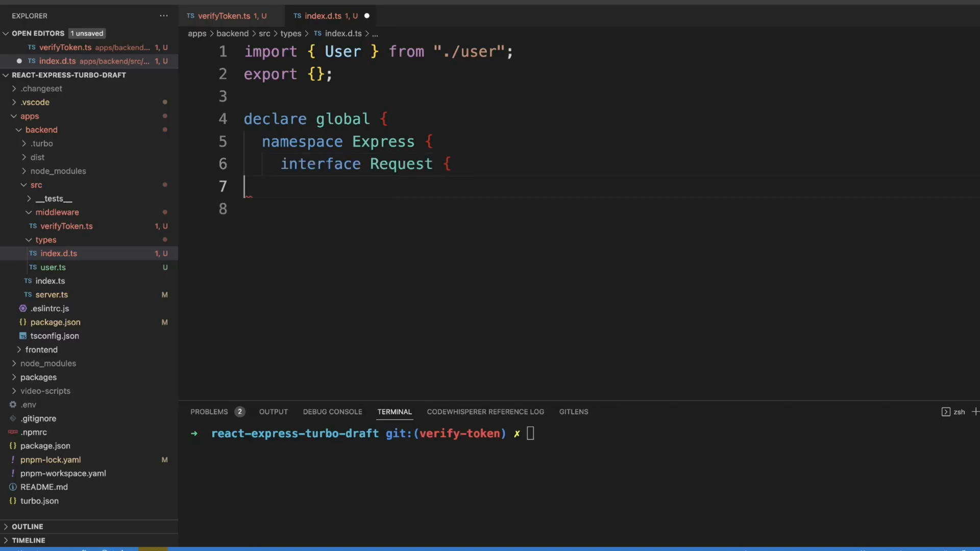
{"action": "type", "text": "user?: User;"}
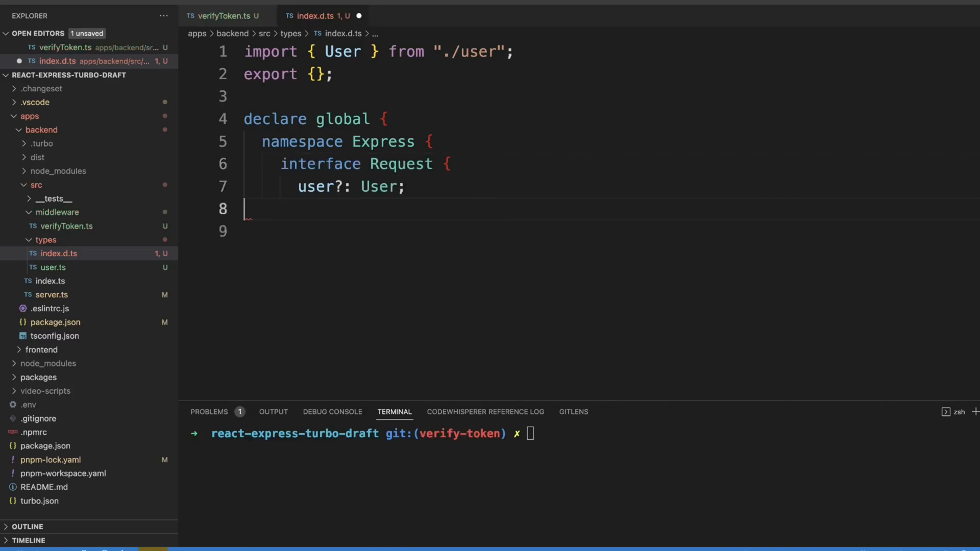
{"action": "type", "text": "}}"}
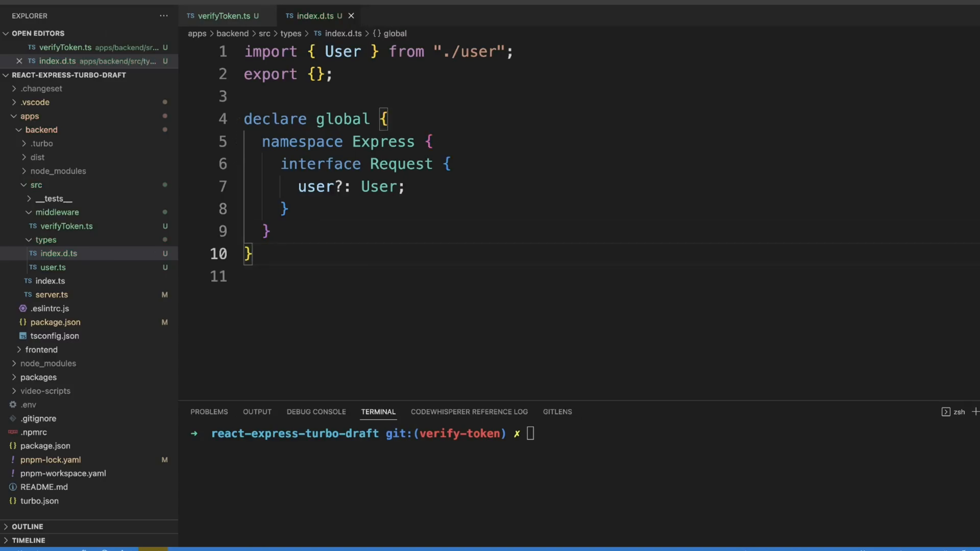
{"action": "left_click", "coordinate": [53, 267]}
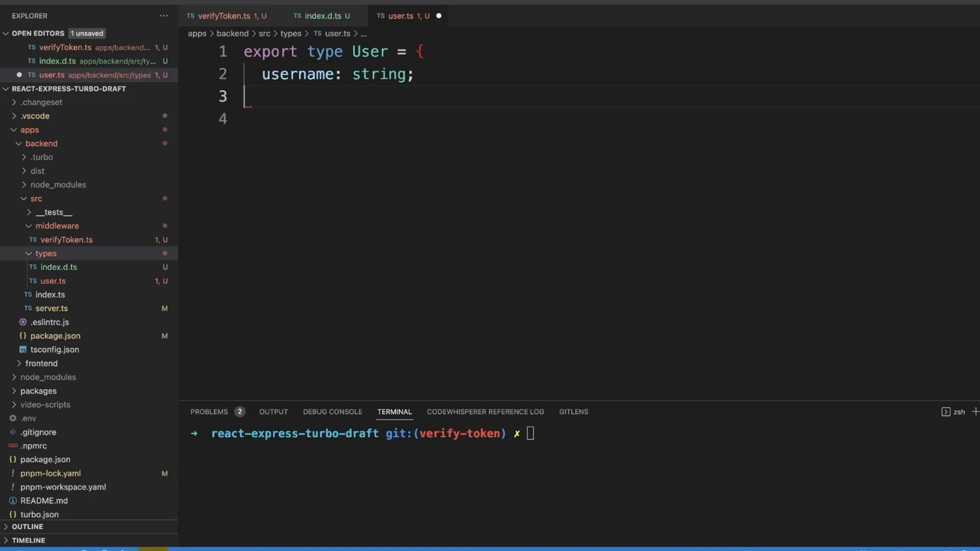
Add id: string to the User type, close it, and switch to server.ts
{"action": "type", "text": "id: string;"}
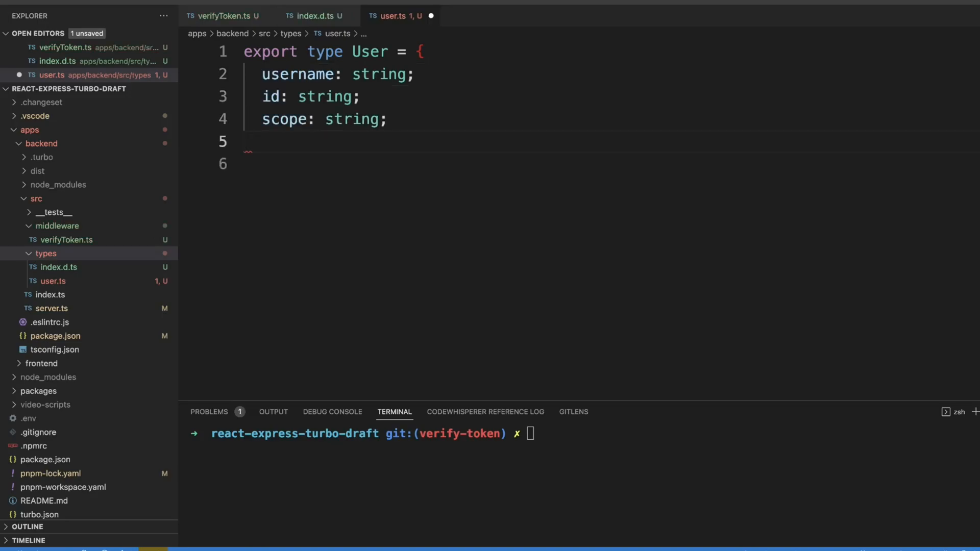
{"action": "type", "text": "};"}
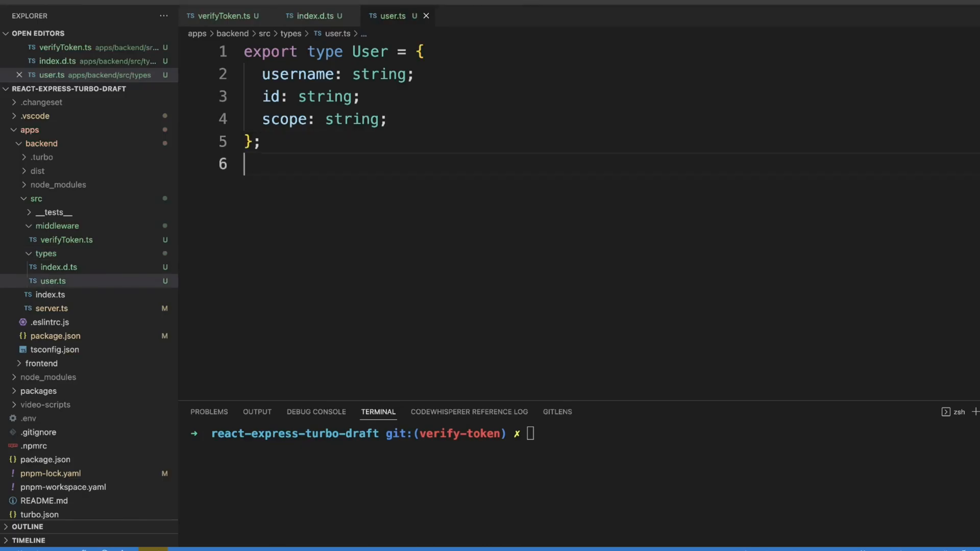
{"action": "left_click", "coordinate": [225, 15]}
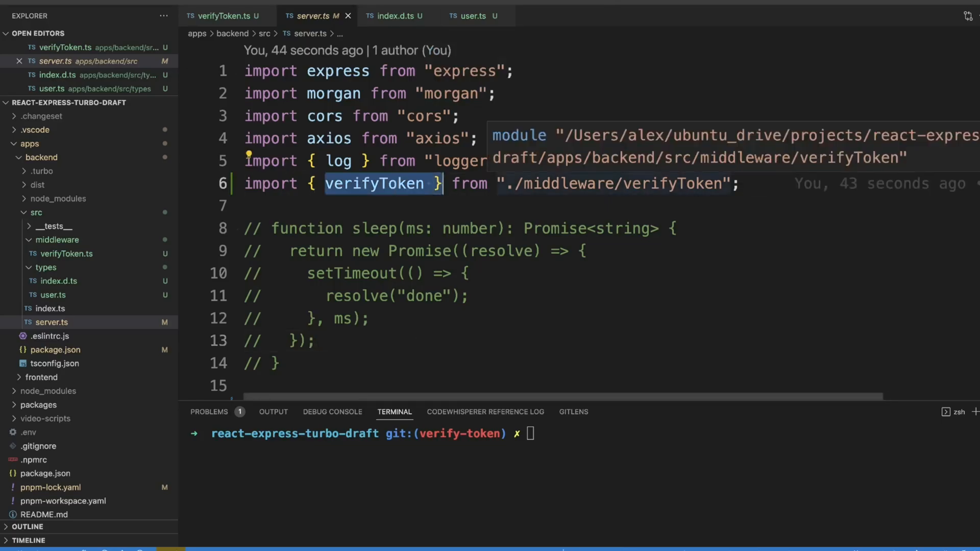
{"action": "scroll", "scroll_direction": "down", "scroll_amount": 3}
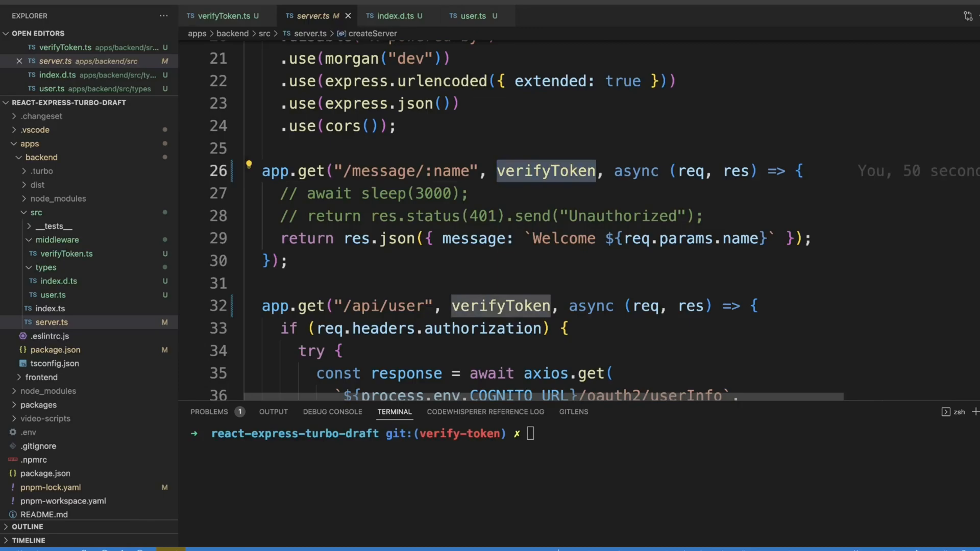
{"action": "scroll", "scroll_direction": "down", "scroll_amount": 3}
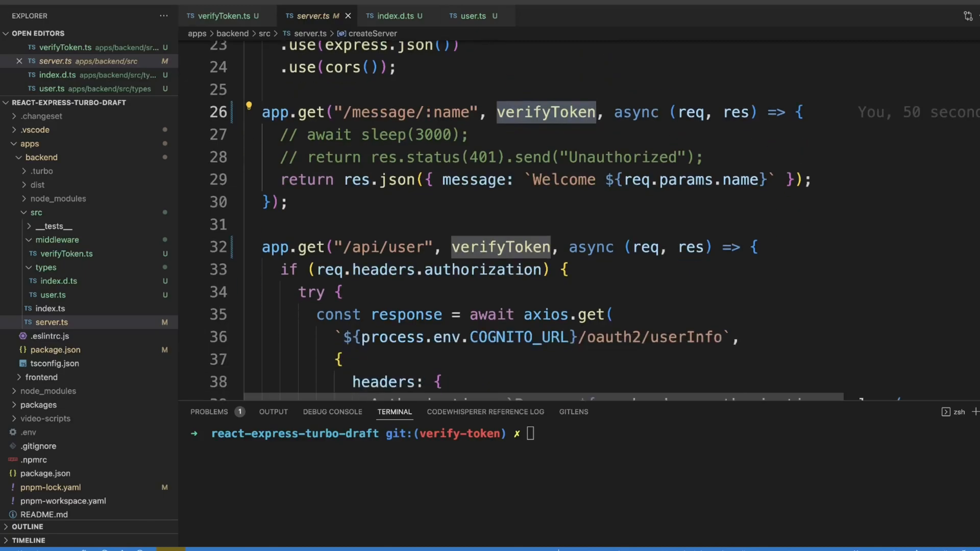